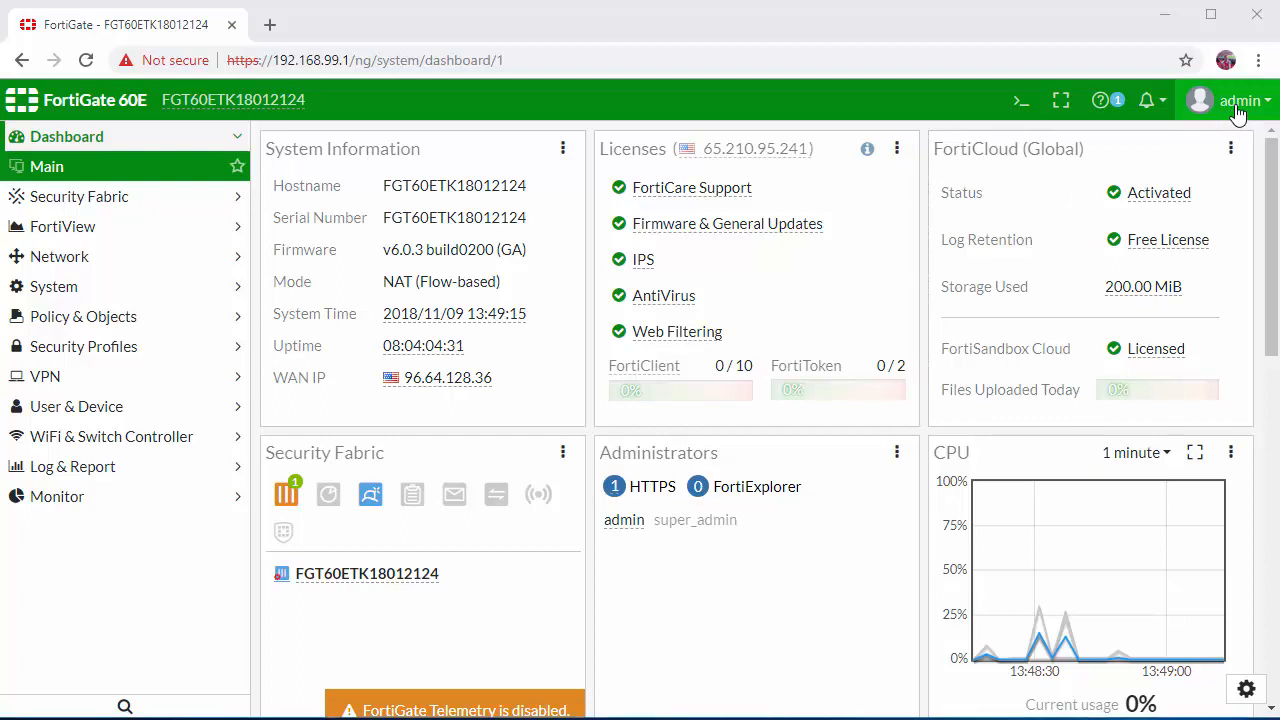
Open Configuration > Backup from the admin menu, with Local PC as destination
click(1237, 100)
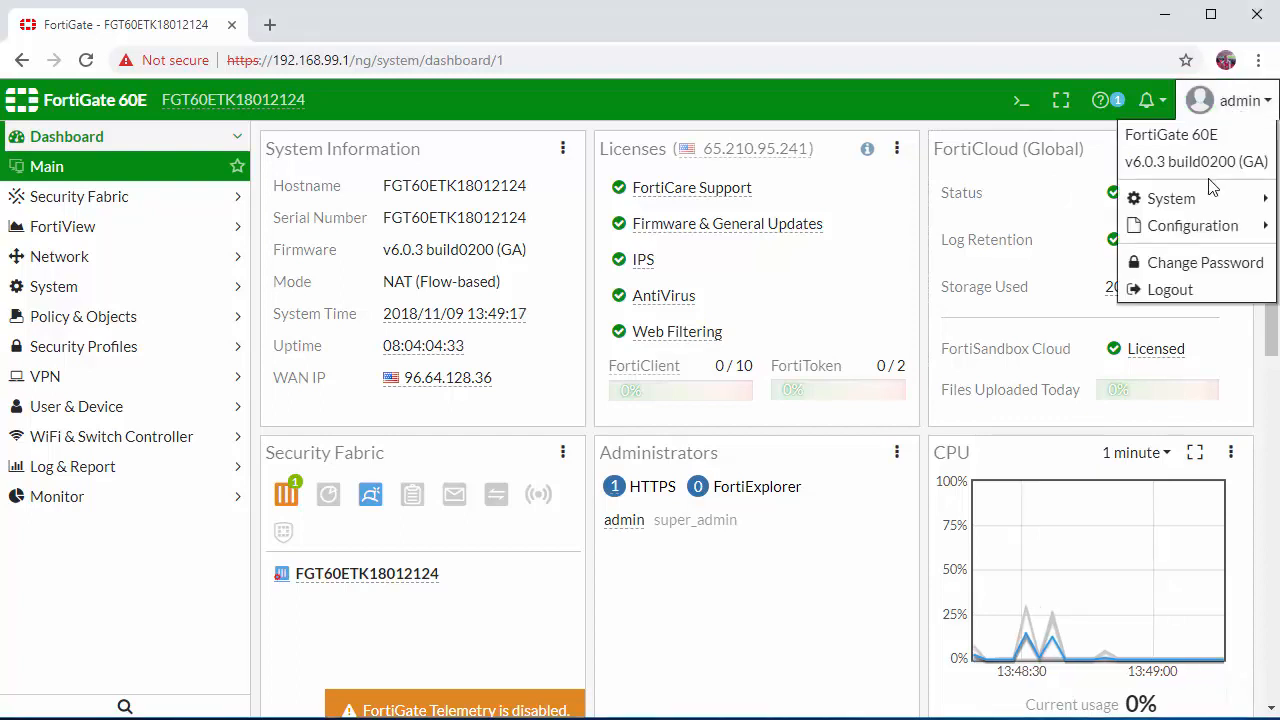
click(1192, 225)
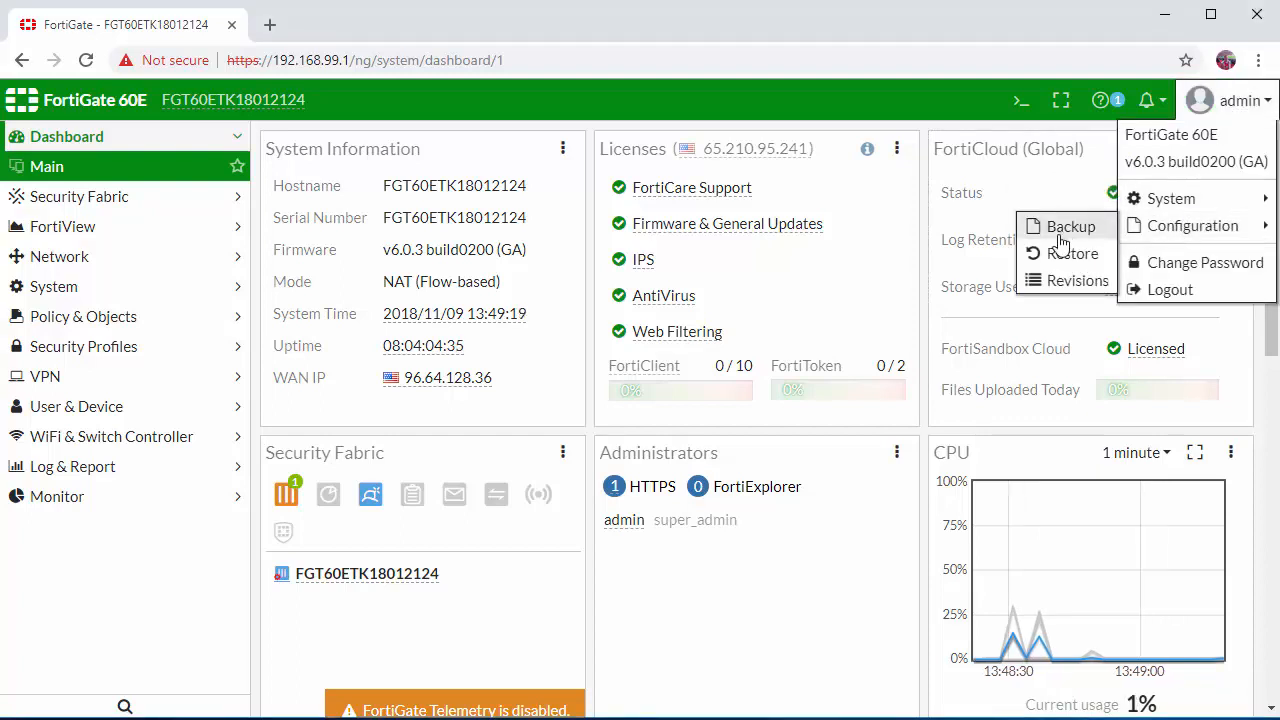
click(1071, 226)
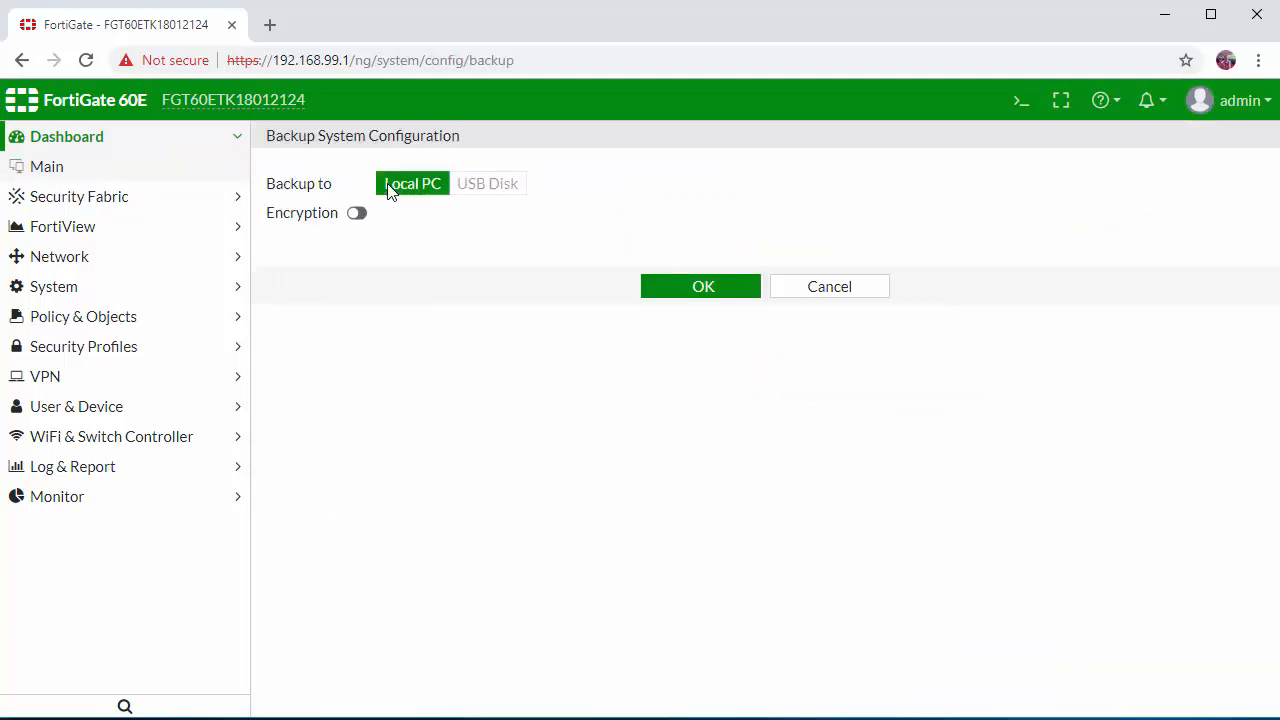
mouse_move(513, 194)
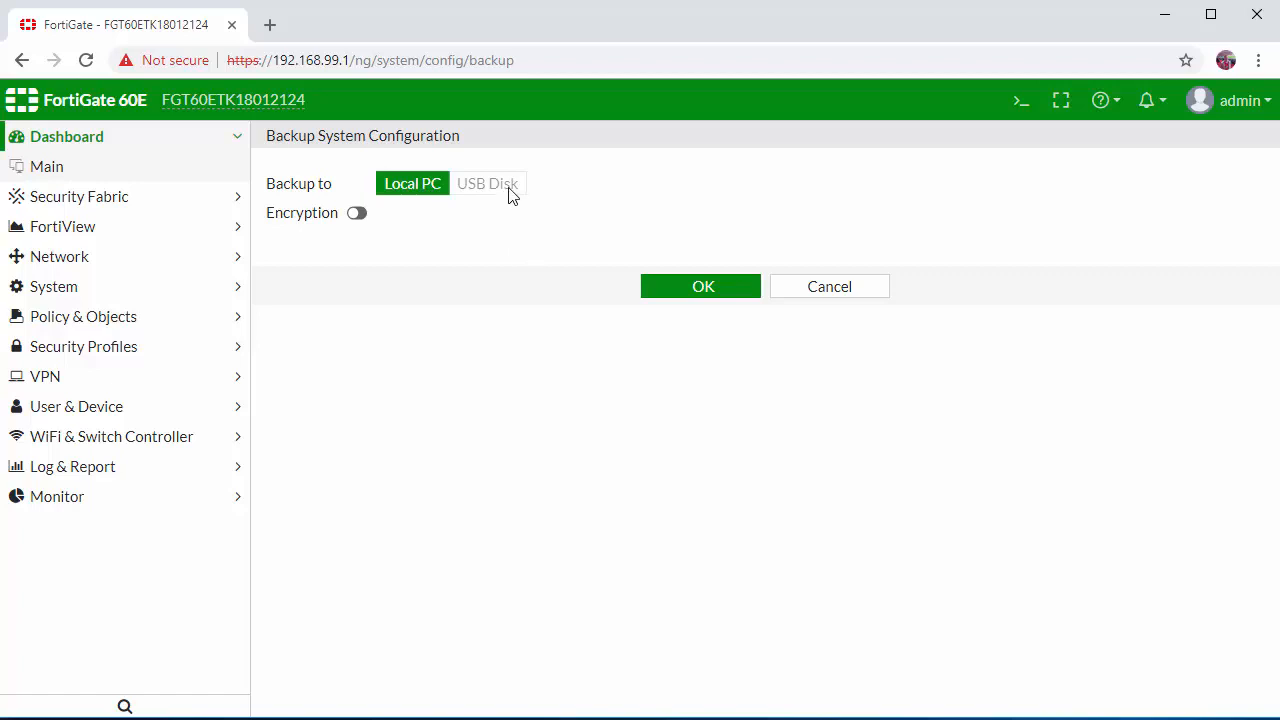
mouse_move(701, 295)
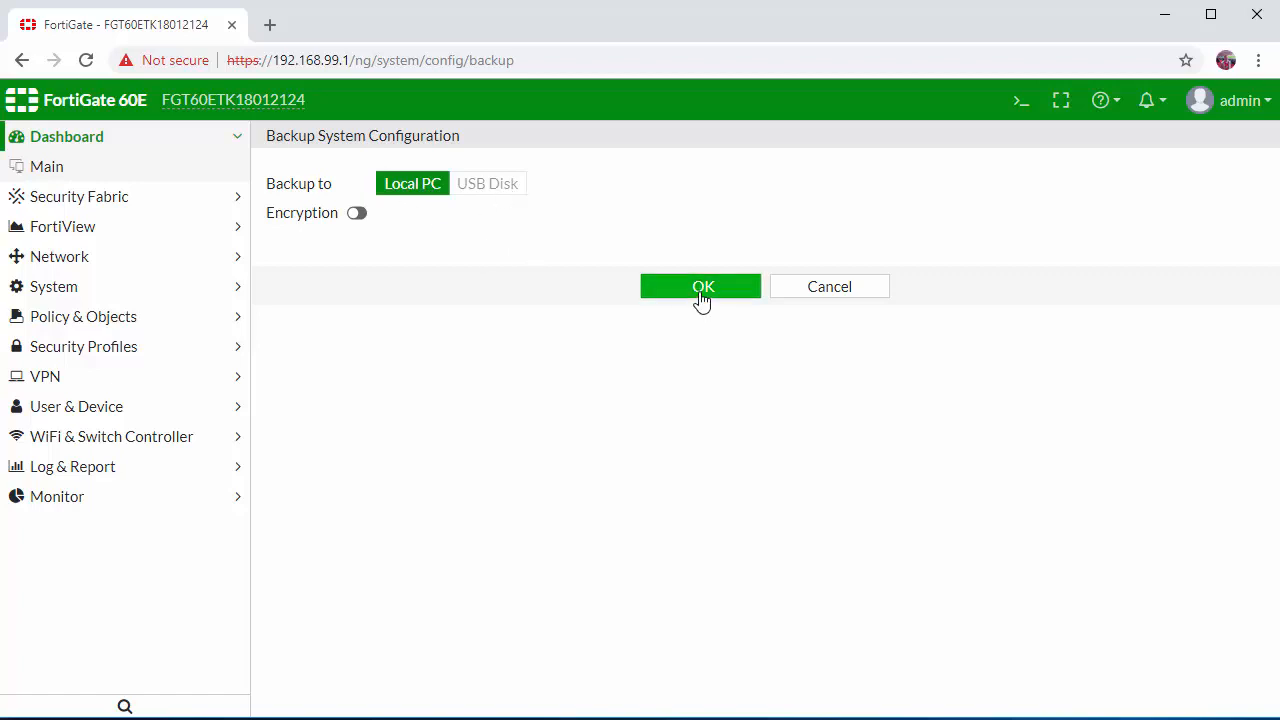
Back up to Local PC without encryption and download the .conf file
click(700, 286)
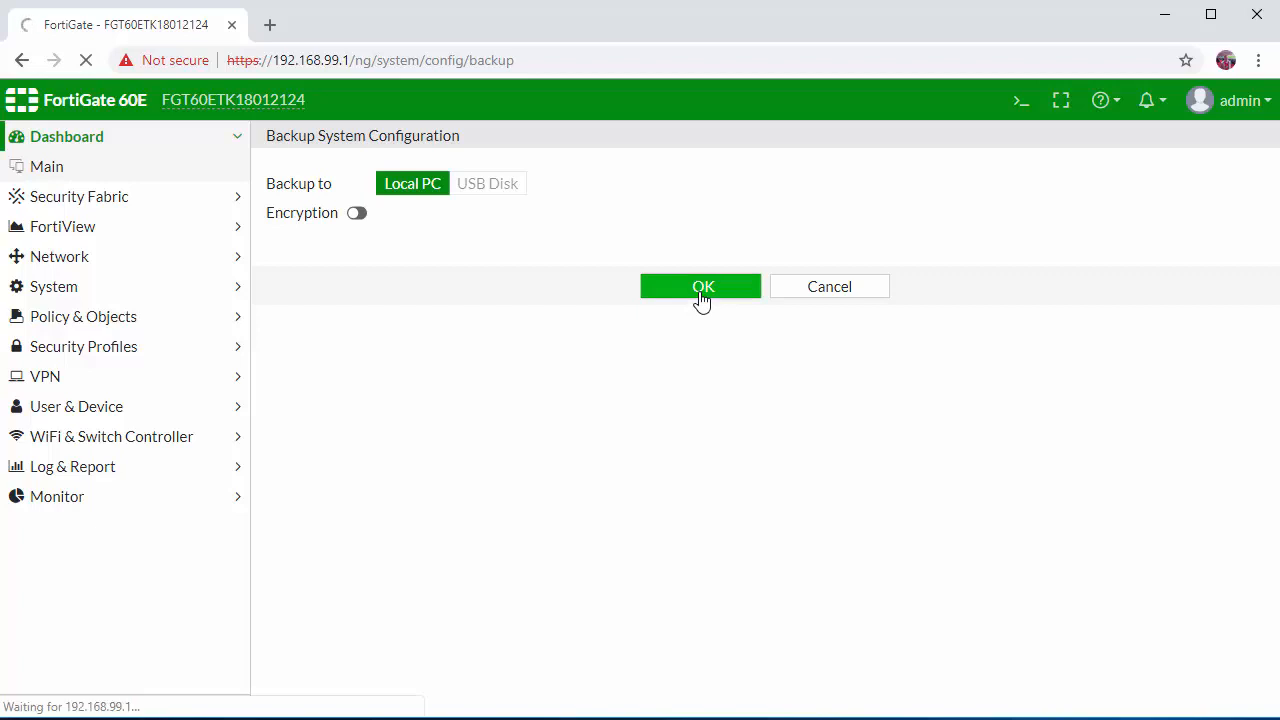
click(701, 286)
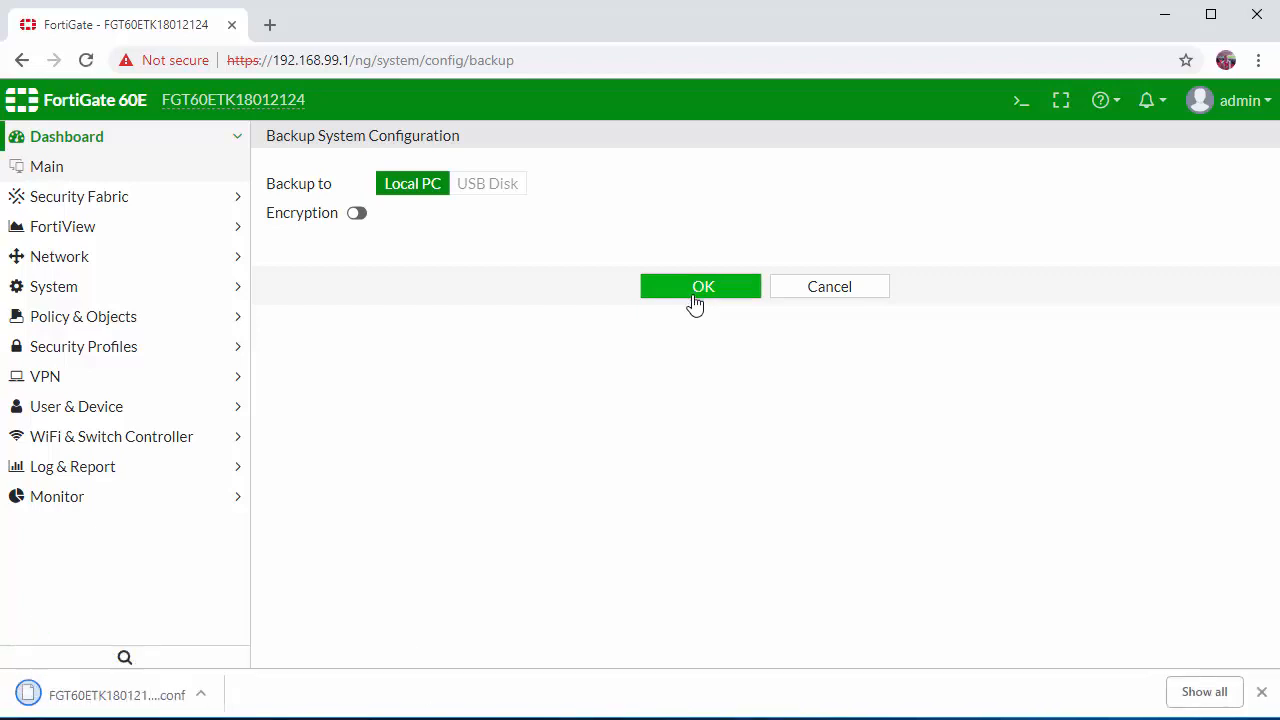